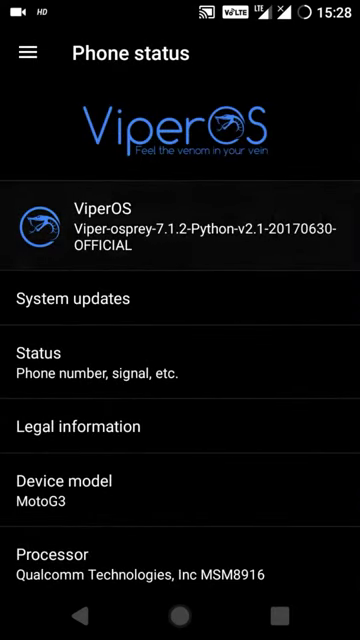
Review the ViperOS update page in About phone, then scroll through the device info details
left_click(76, 298)
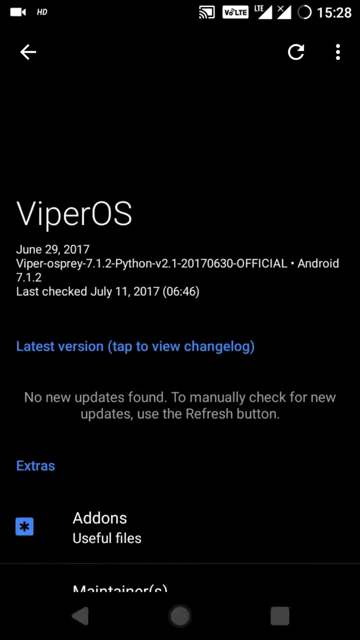
left_click(28, 52)
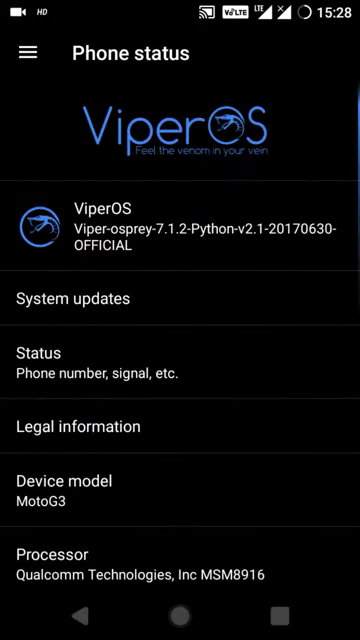
scroll("down", 3)
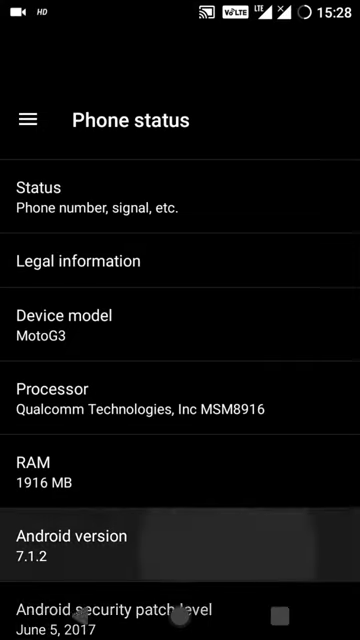
scroll("up", 3)
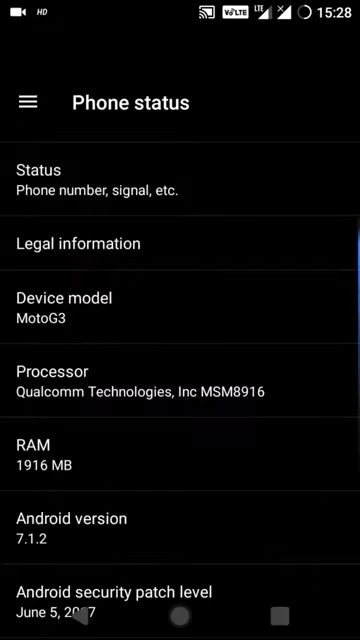
scroll("down", 3)
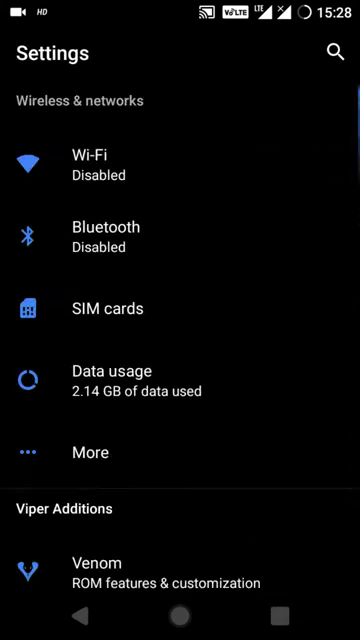
Reach Viper Additions, reopen settings and enter Venom's System customization options
scroll("down", 3)
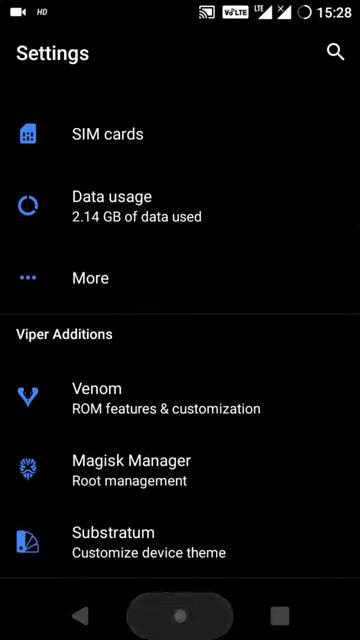
left_click(180, 616)
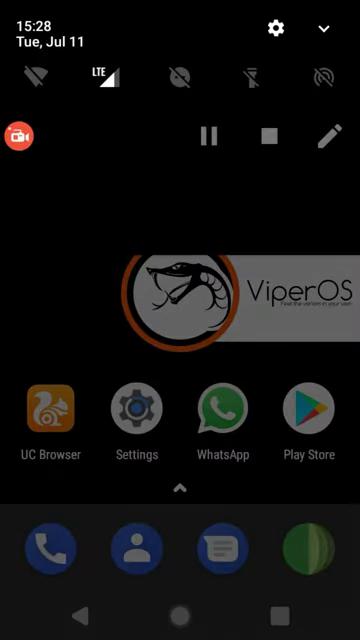
left_click(136, 408)
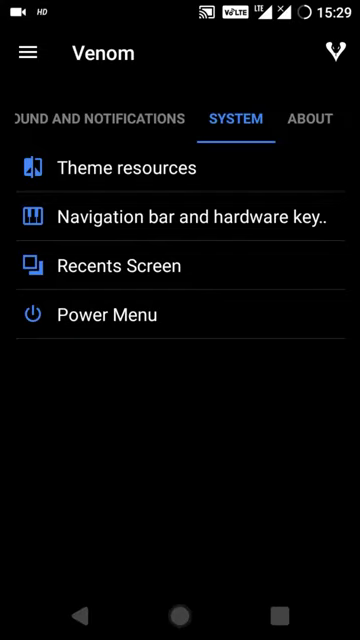
left_click(124, 168)
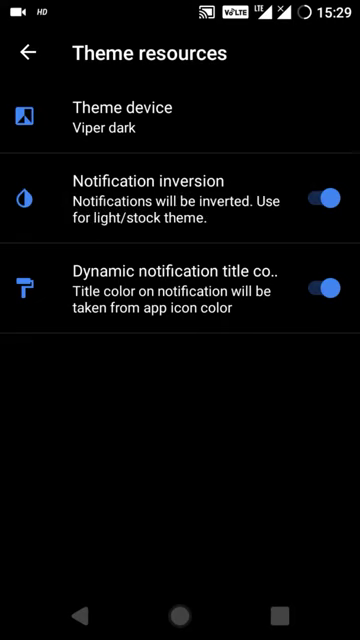
left_click(24, 52)
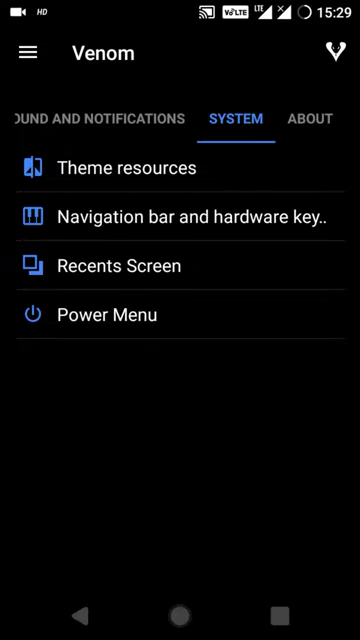
Browse the app drawer's installed apps down and back up before choosing Settings
left_click(180, 612)
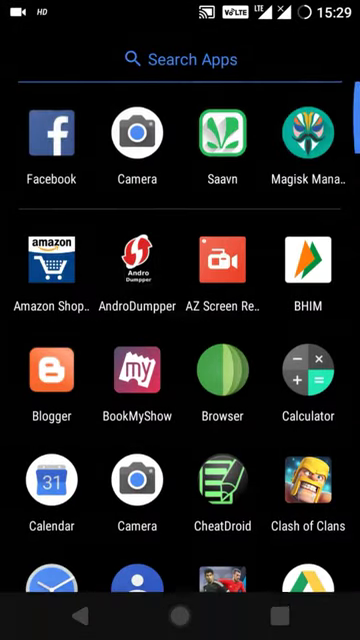
scroll("down", 3)
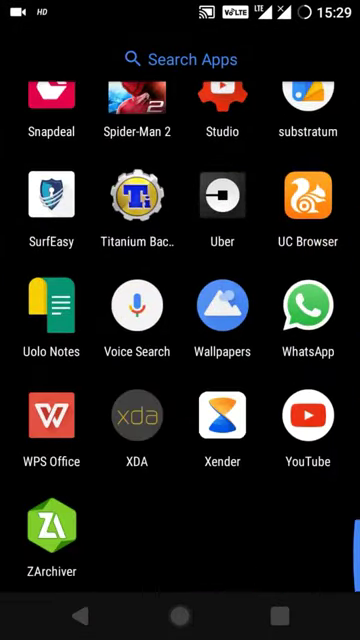
scroll("up", 3)
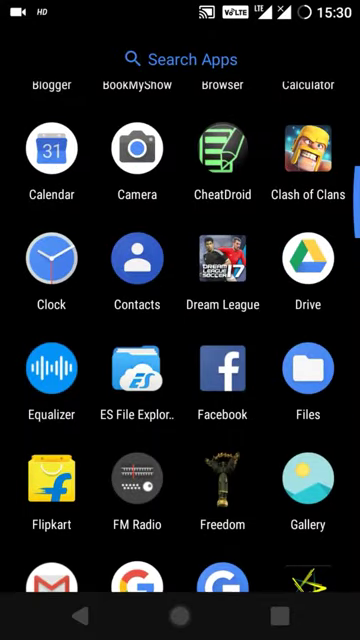
scroll("up", 3)
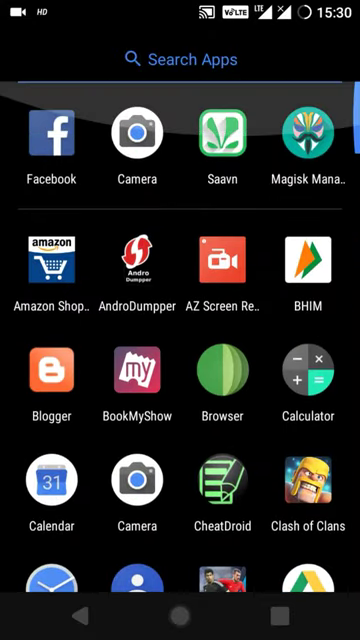
scroll("down", 3)
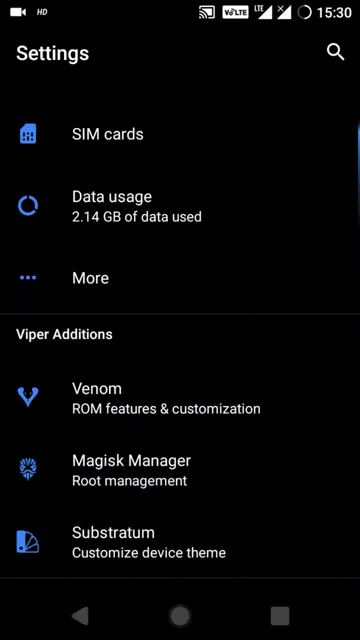
scroll("down", 3)
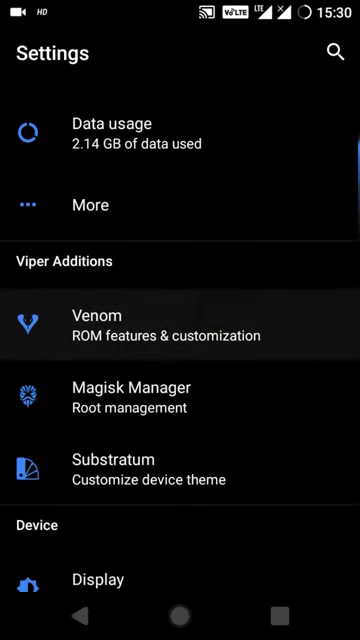
scroll("up", 3)
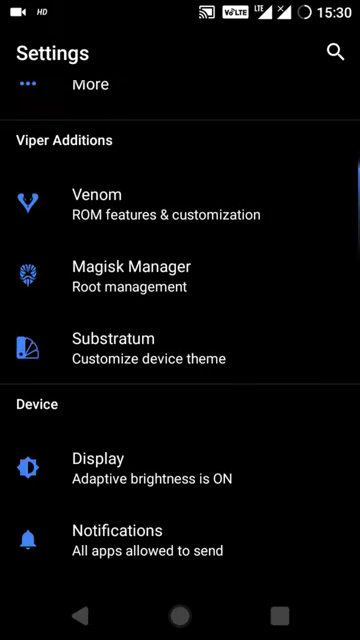
scroll("up", 3)
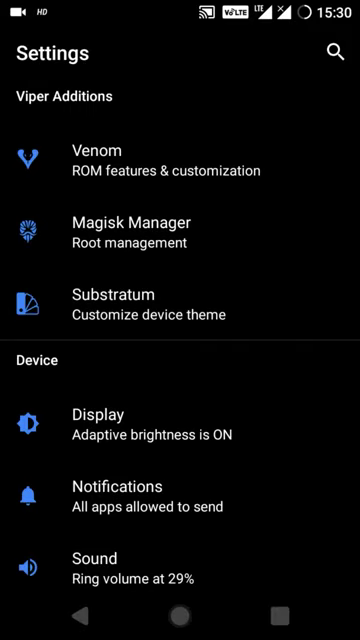
scroll("down", 3)
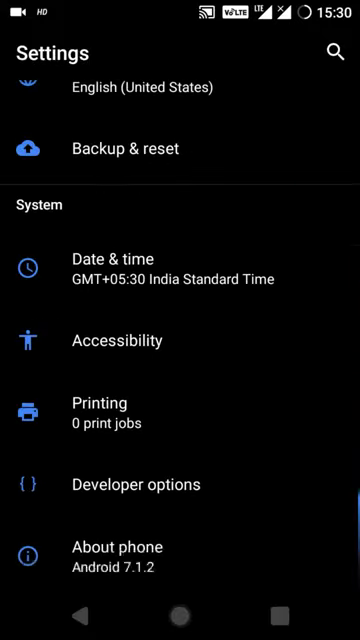
scroll("up", 3)
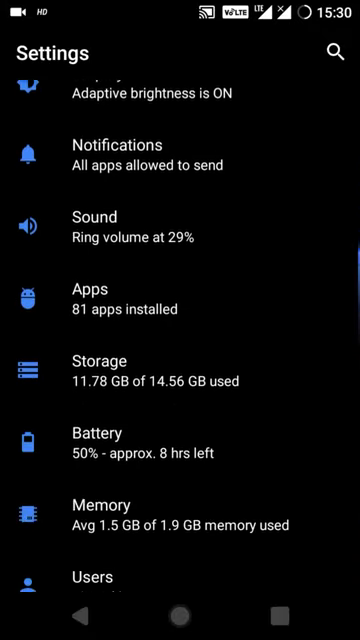
left_click(96, 360)
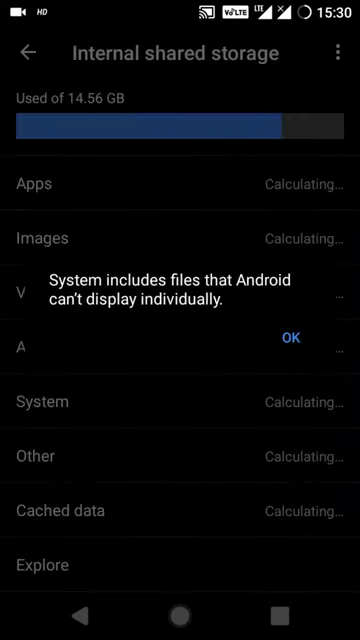
left_click(290, 336)
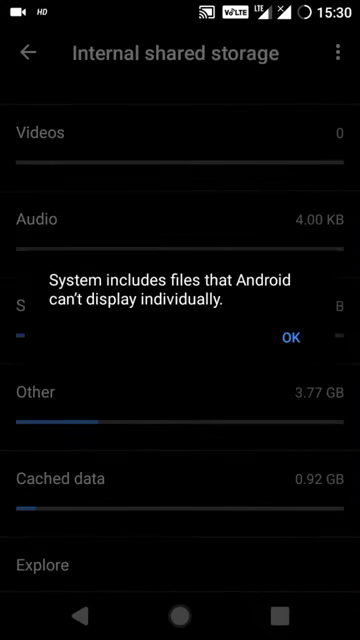
left_click(290, 336)
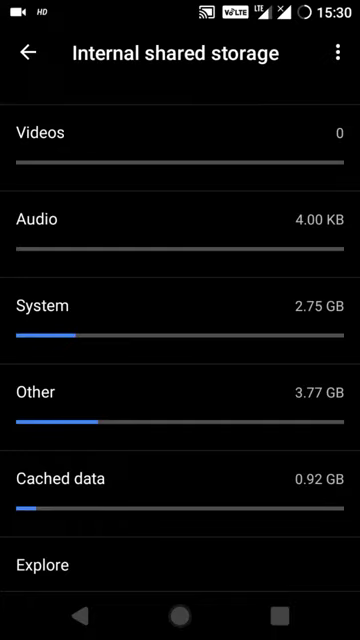
left_click(28, 52)
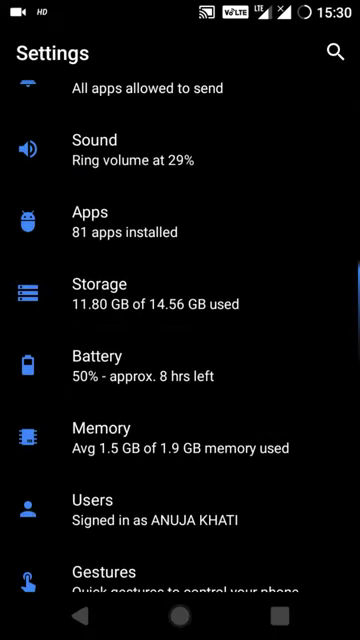
Scroll through Venom's Quick Settings options: dynamic Nature header, 3 rows by 4 columns
scroll("up", 3)
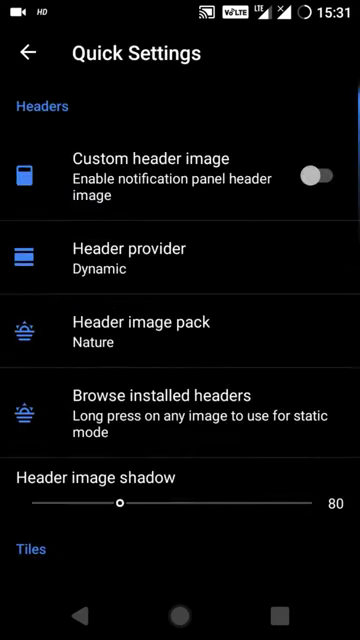
scroll("down", 3)
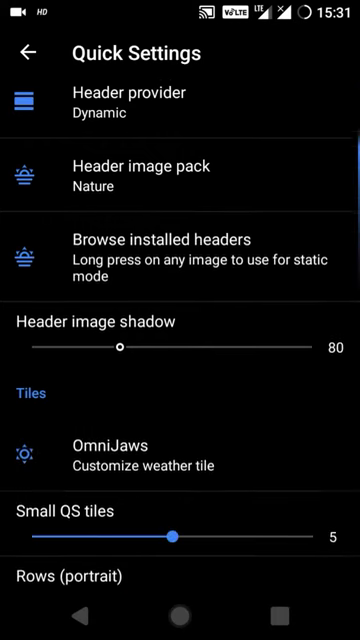
scroll("up", 3)
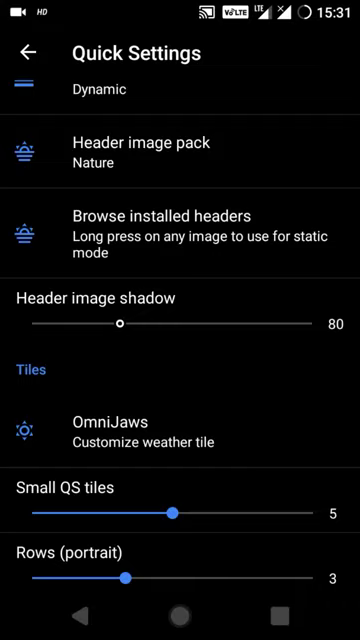
scroll("down", 3)
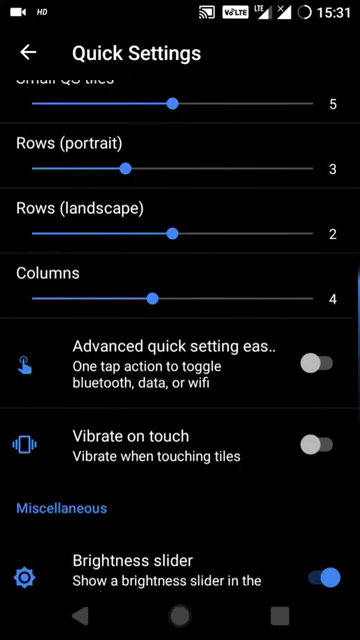
scroll("down", 3)
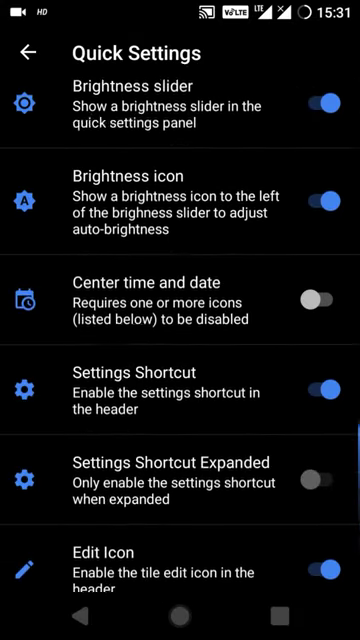
scroll("down", 3)
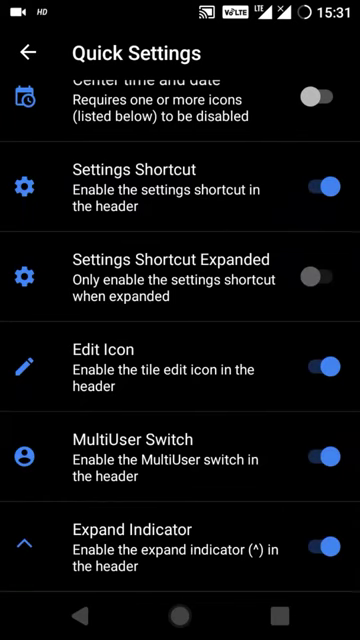
Bring up the Status bar icons list of icons to show or hide
left_click(28, 52)
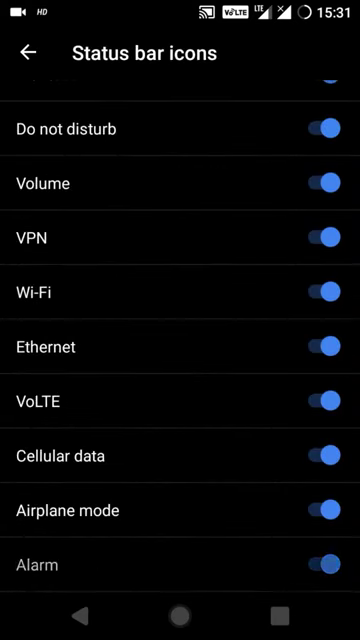
scroll("up", 3)
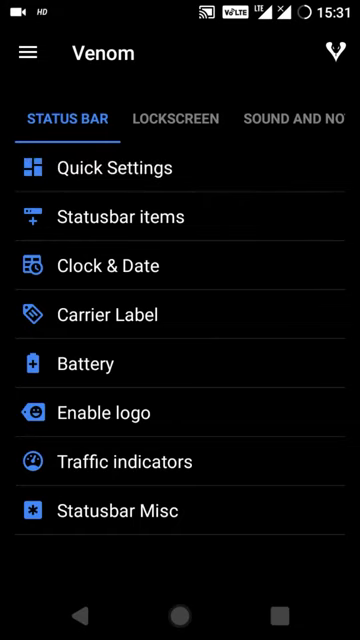
Check Carrier Label (lockscreen only, 14dp) and Battery (circle, percentage inside), then reach Traffic indicators
left_click(112, 316)
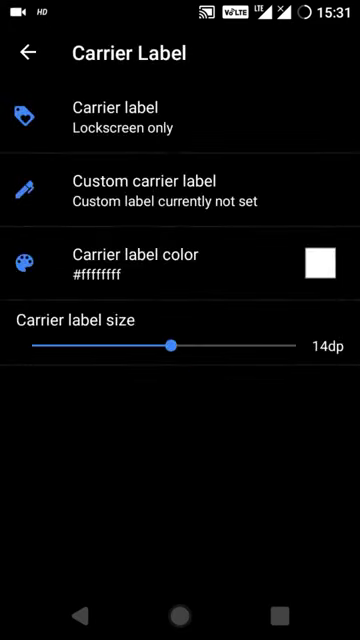
left_click(24, 52)
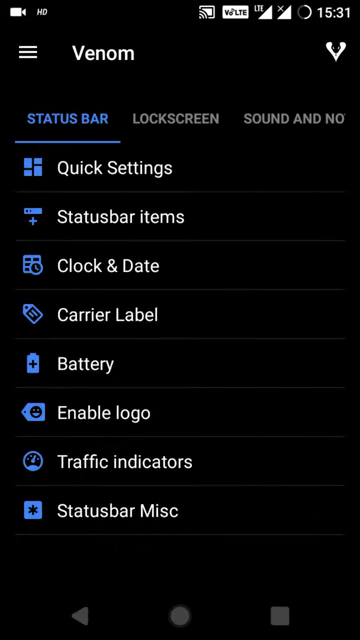
left_click(84, 364)
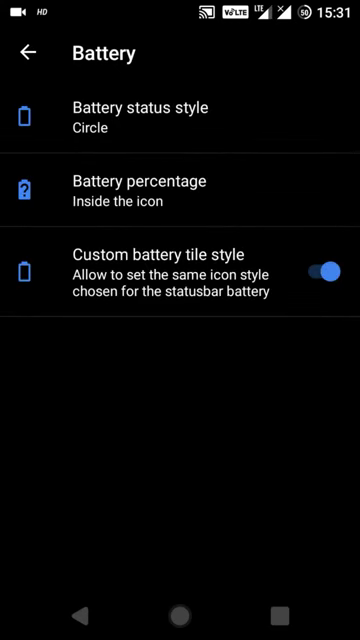
left_click(26, 52)
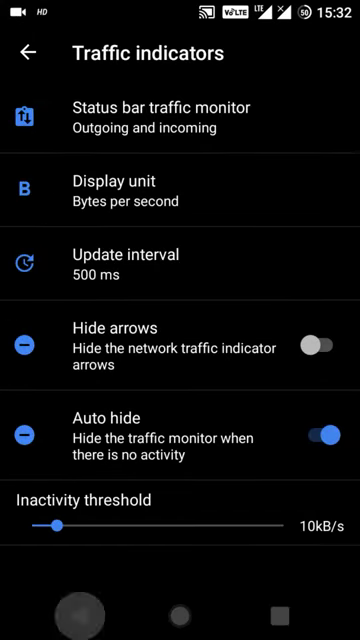
Review Statusbar Misc toggles (double-tap sleep, SU icon, 4G) and leave toward the System tab
left_click(24, 52)
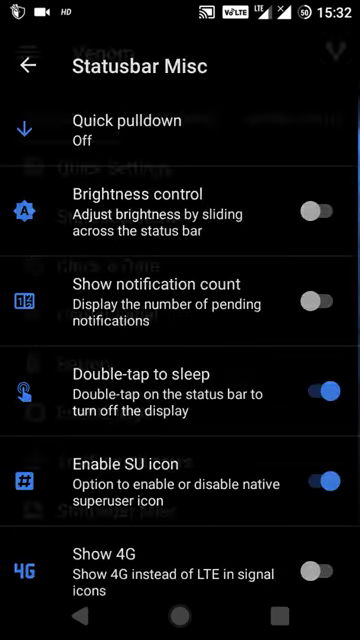
scroll("up", 3)
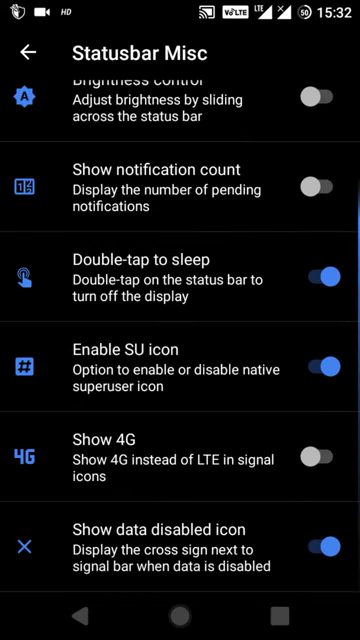
left_click(316, 456)
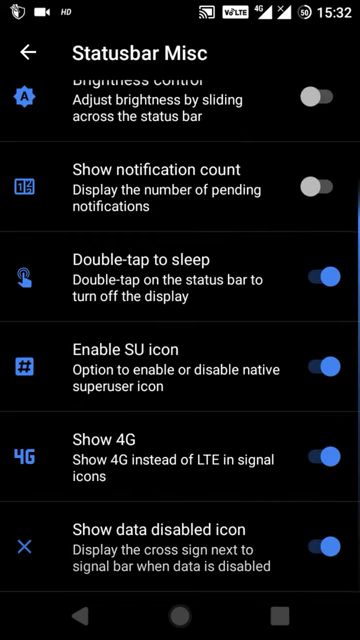
scroll("up", 3)
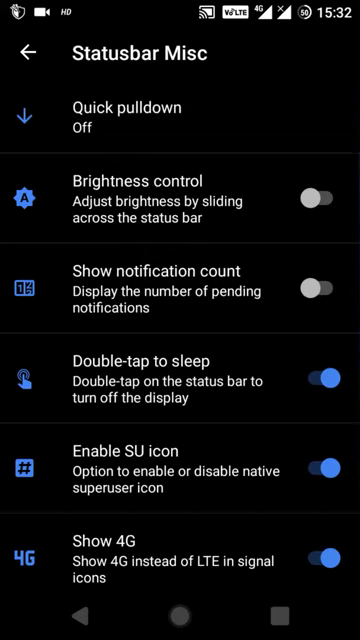
left_click(24, 54)
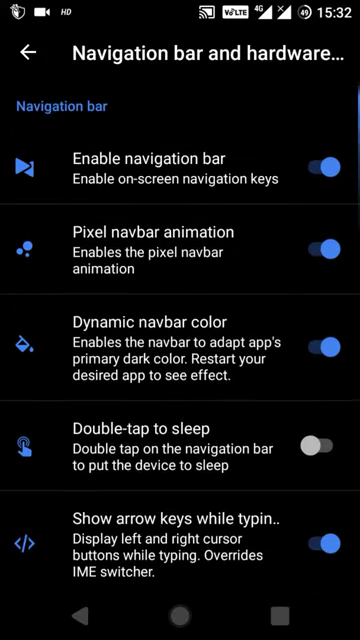
Scroll through navigation bar, power and volume button options, then return to the System list
scroll("down", 3)
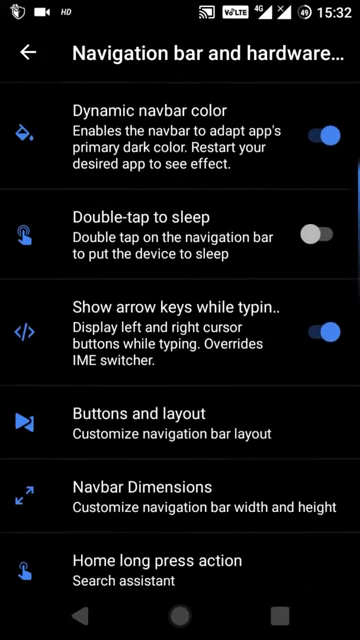
scroll("down", 3)
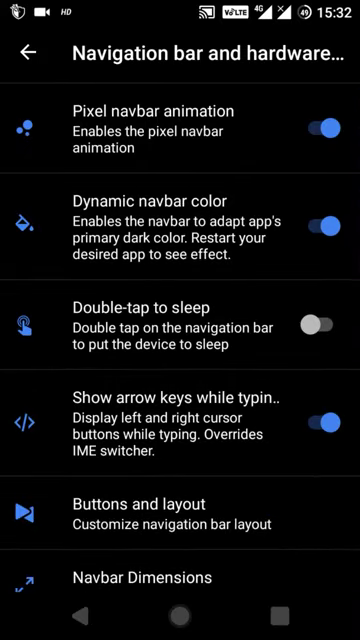
scroll("up", 3)
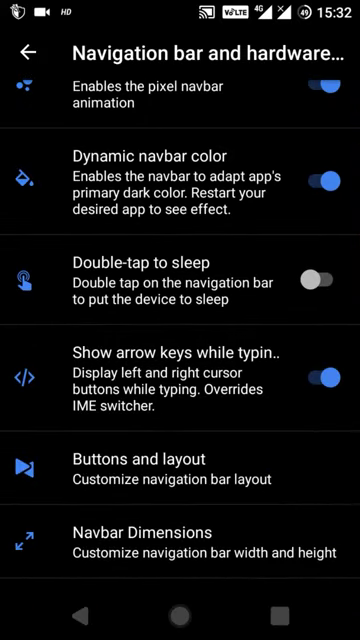
scroll("down", 3)
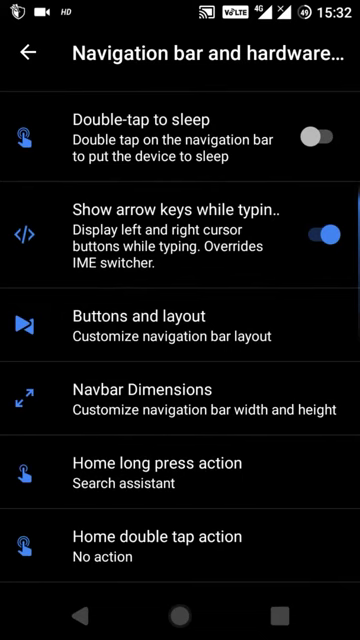
scroll("down", 3)
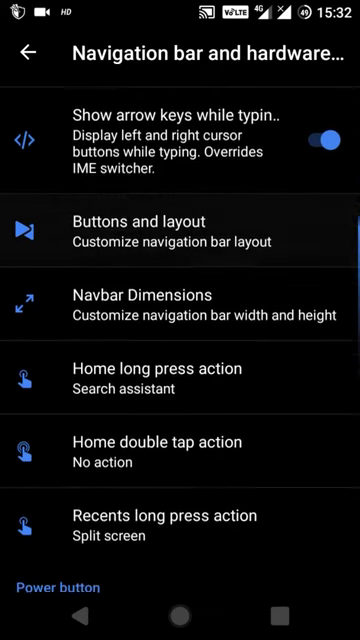
scroll("down", 3)
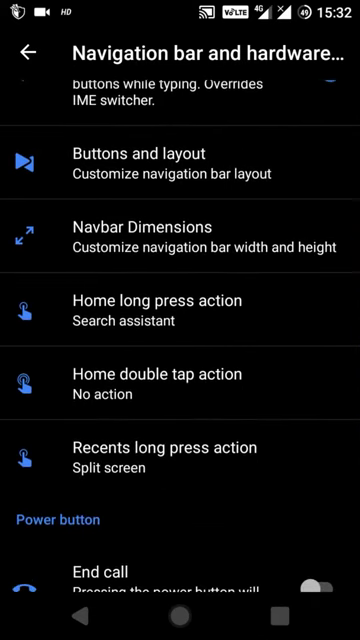
scroll("down", 3)
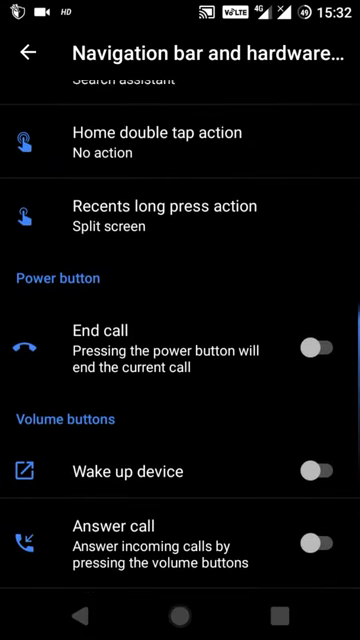
scroll("down", 3)
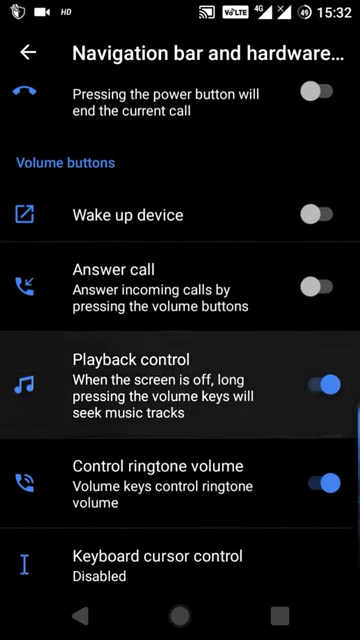
left_click(28, 52)
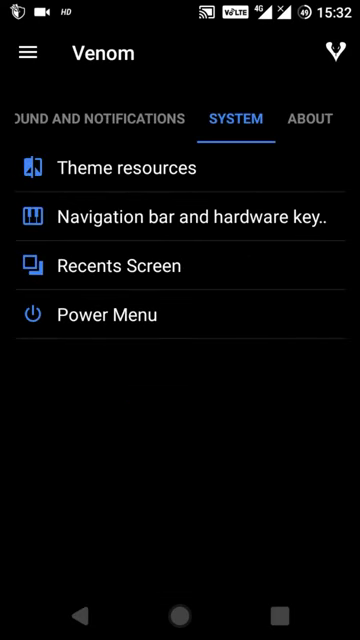
left_click(112, 314)
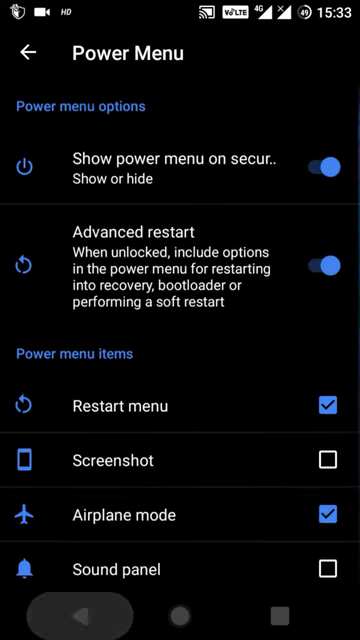
left_click(28, 52)
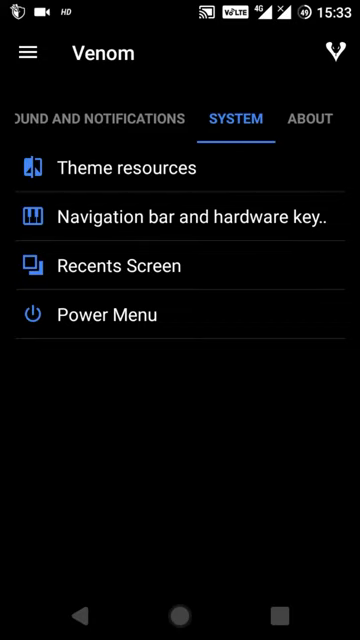
Set Recents Style to Grid, restart SystemUI to apply it and unlock the phone
left_click(122, 264)
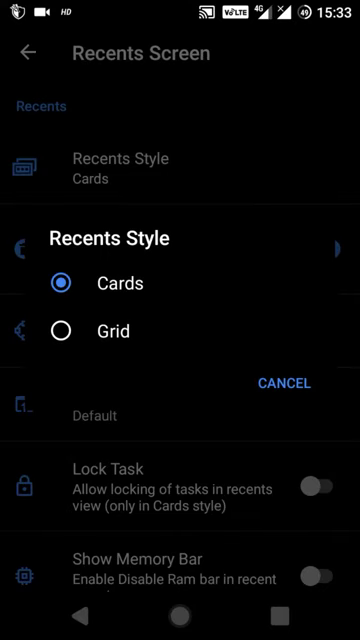
left_click(58, 332)
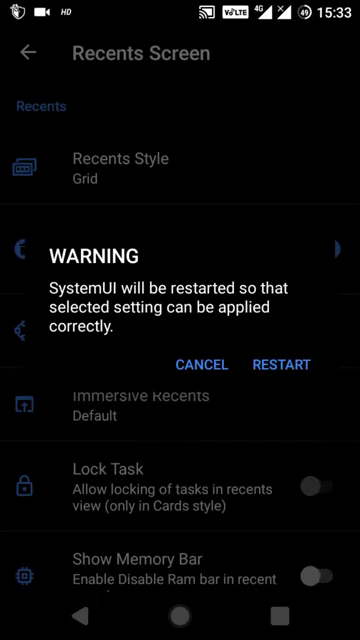
left_click(202, 364)
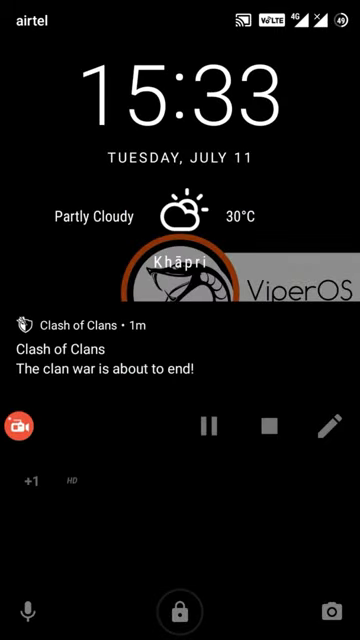
left_click(180, 610)
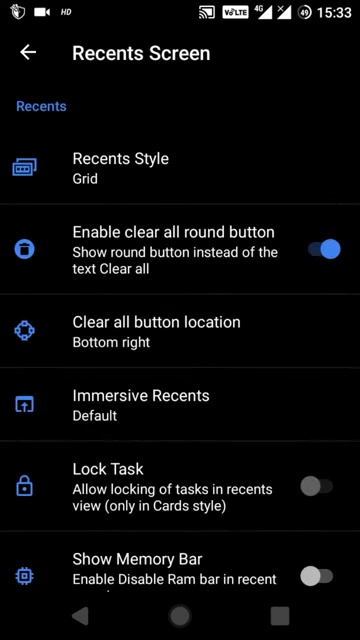
Switch on Show Memory Bar for recents and go back to the main Settings list
scroll("down", 3)
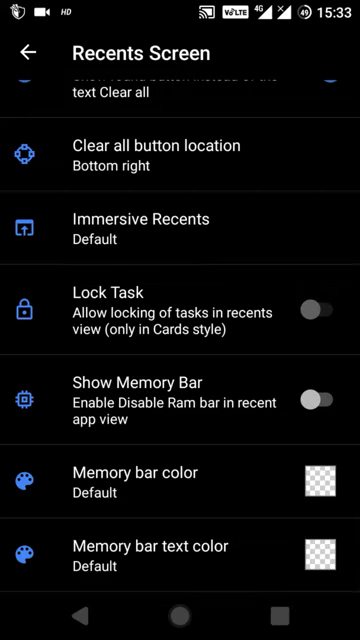
left_click(318, 400)
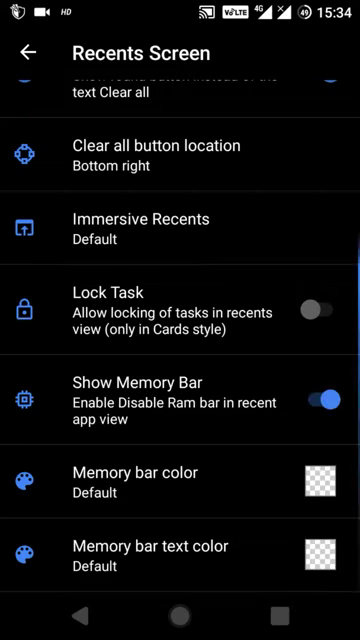
left_click(320, 484)
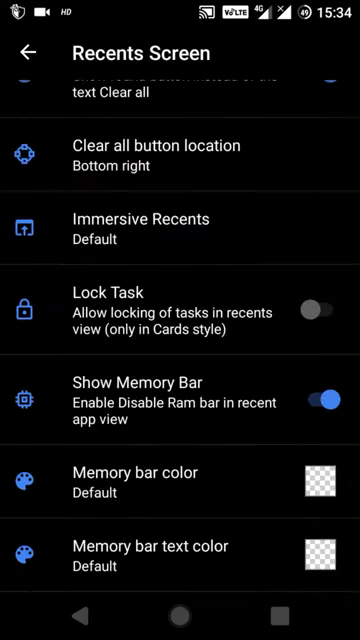
left_click(28, 52)
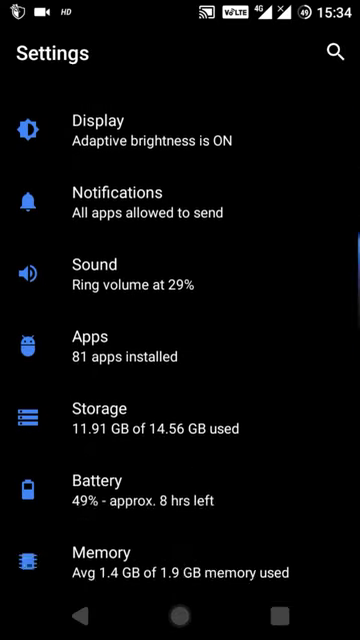
scroll("down", 3)
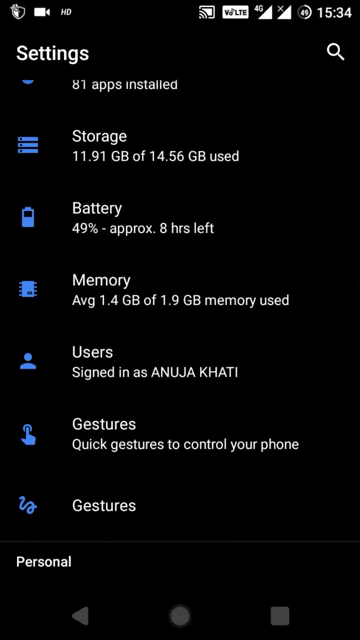
scroll("down", 3)
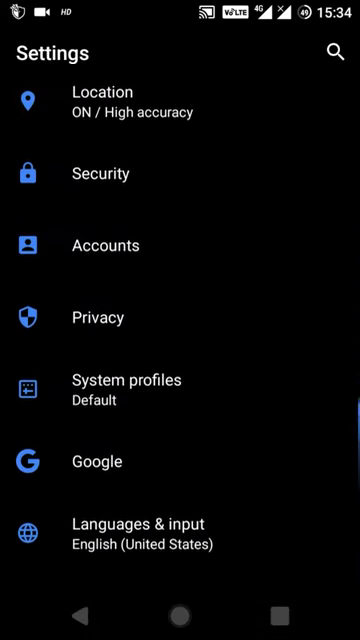
scroll("down", 3)
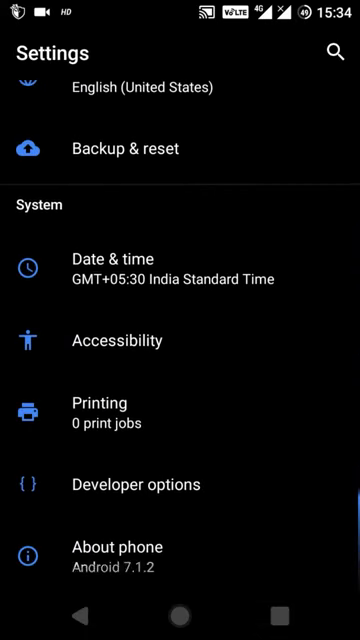